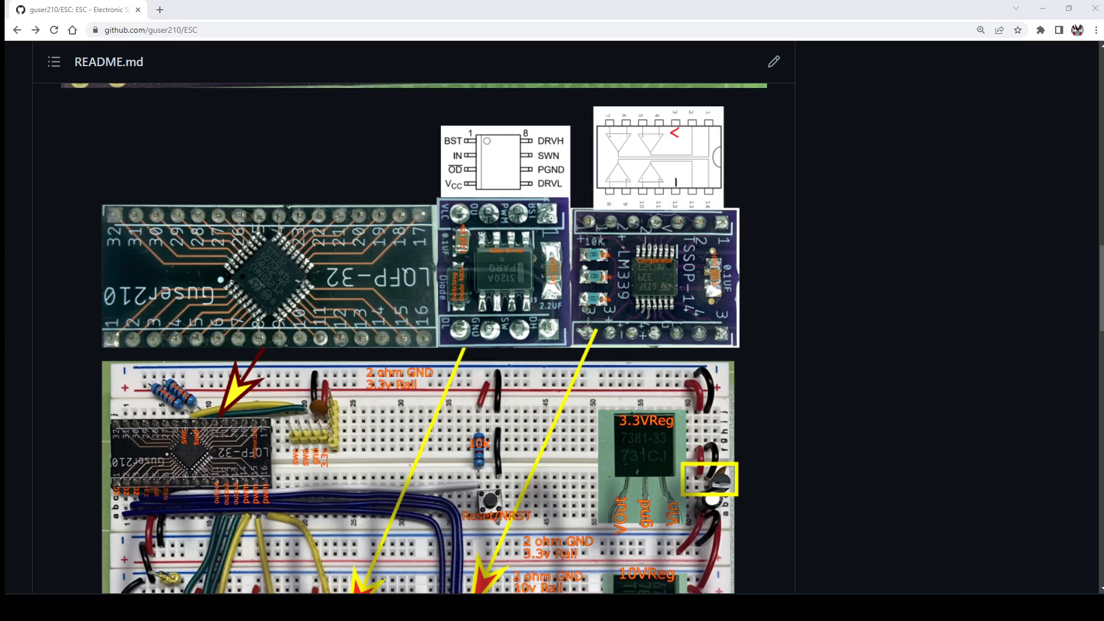
# Step: Scroll the README down past the PCB board photos
pyautogui.scroll(-3)
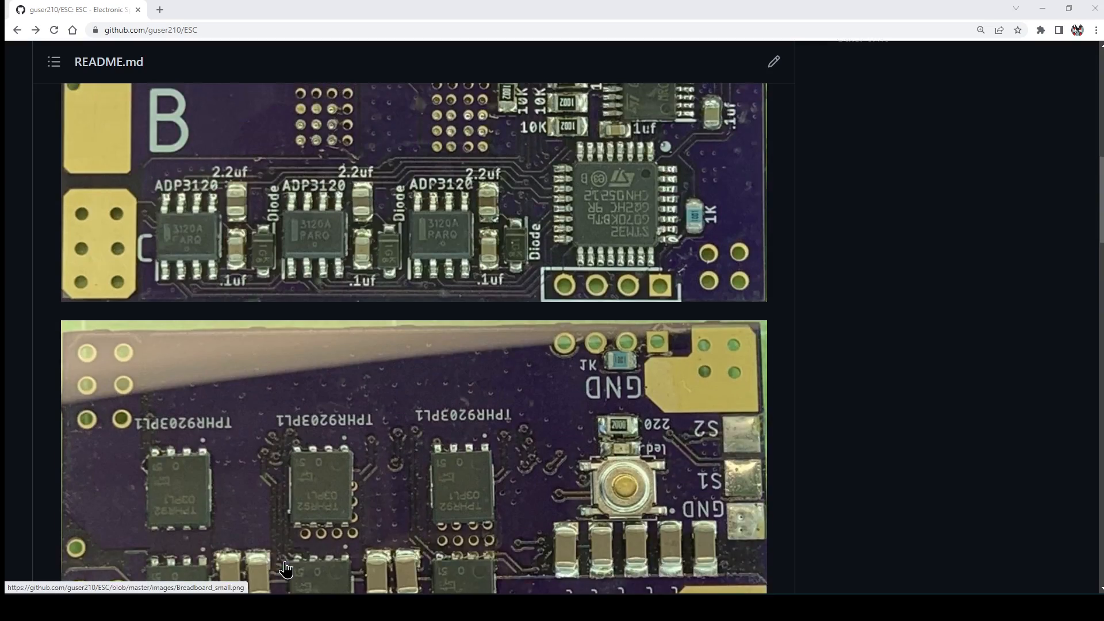
pyautogui.scroll(3)
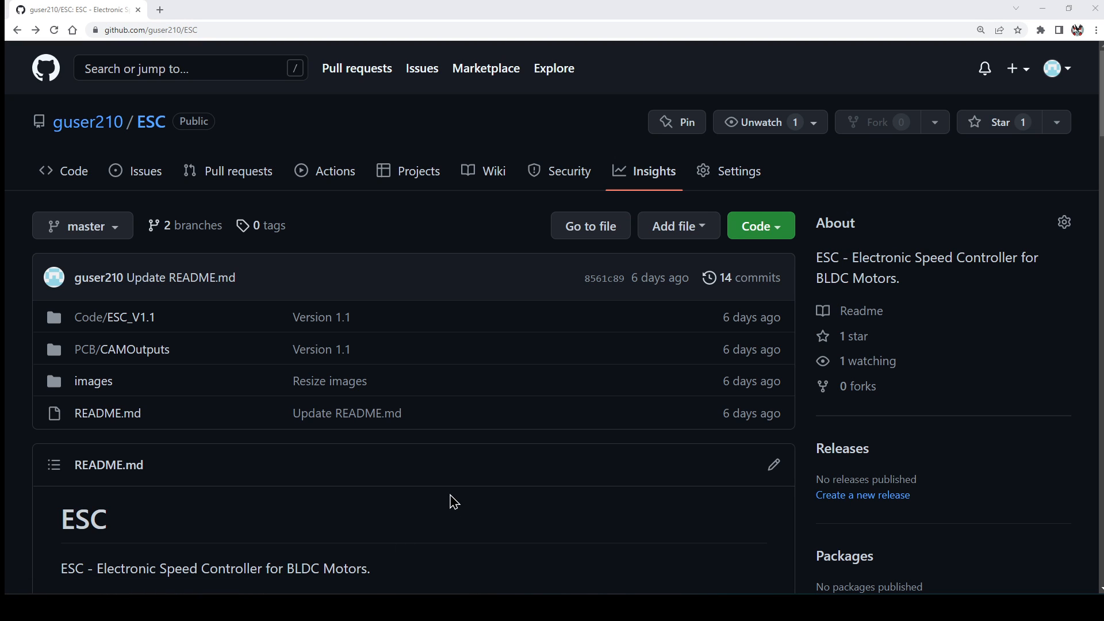
pyautogui.moveTo(124, 317)
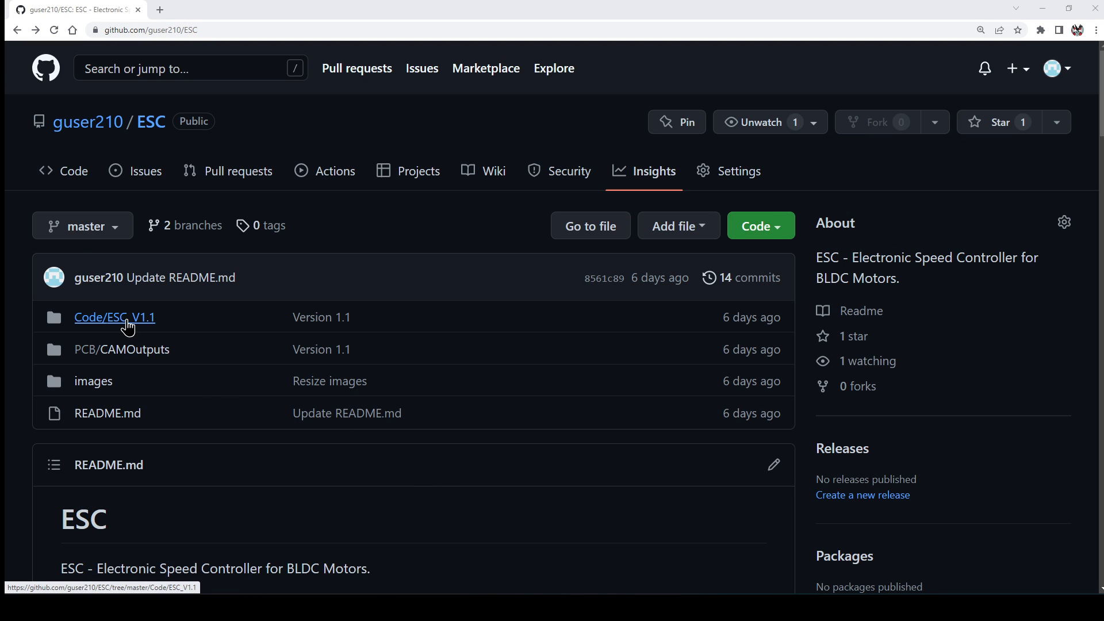
pyautogui.moveTo(127, 328)
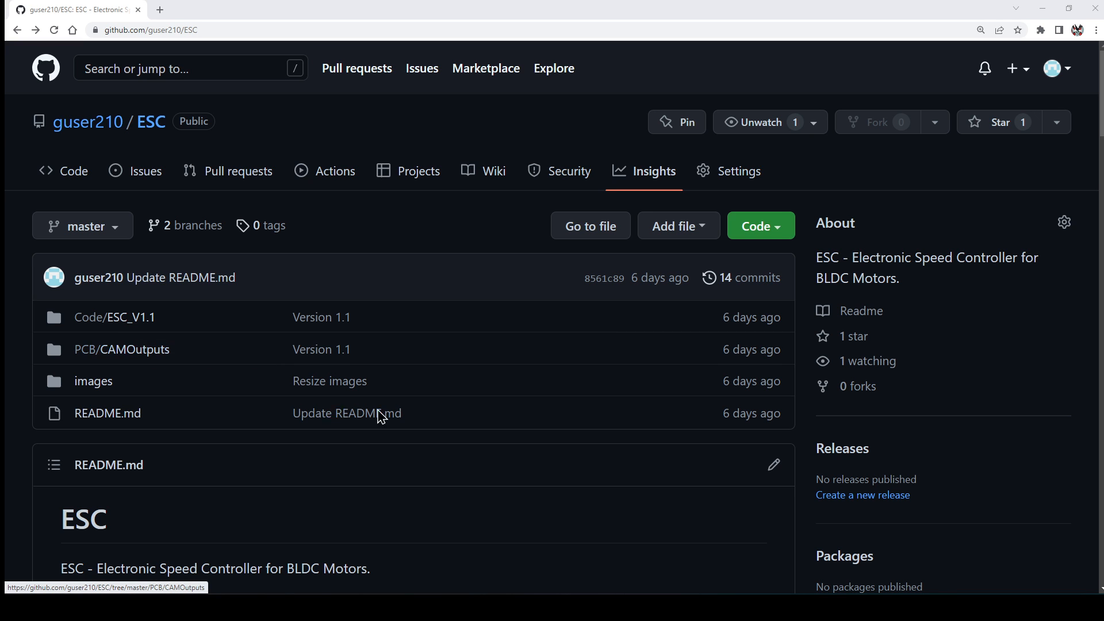
pyautogui.scroll(-3)
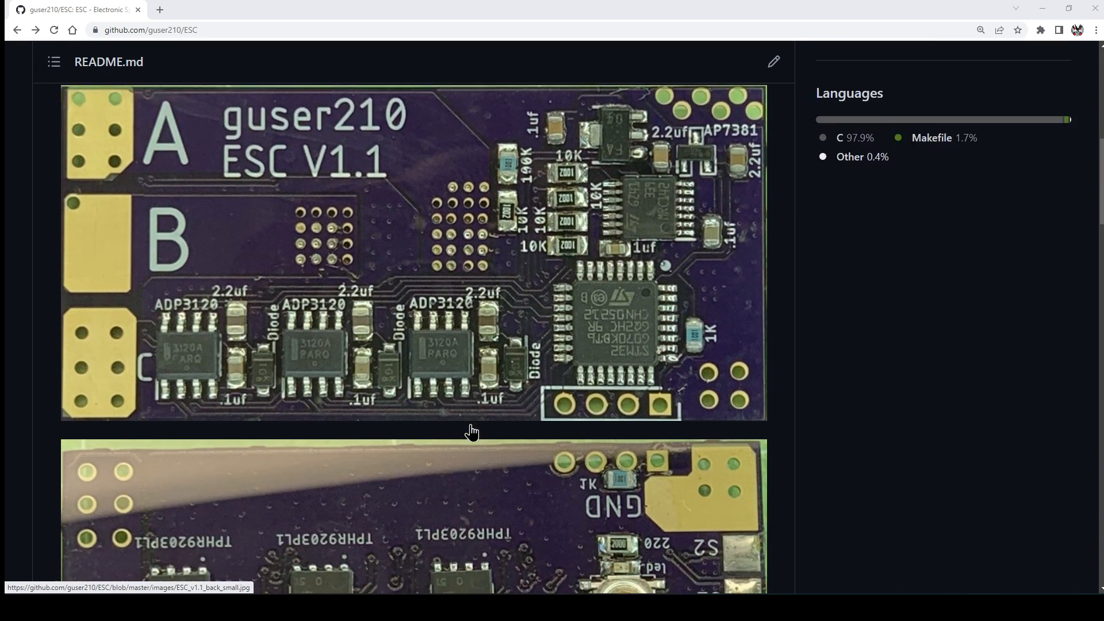
pyautogui.scroll(-3)
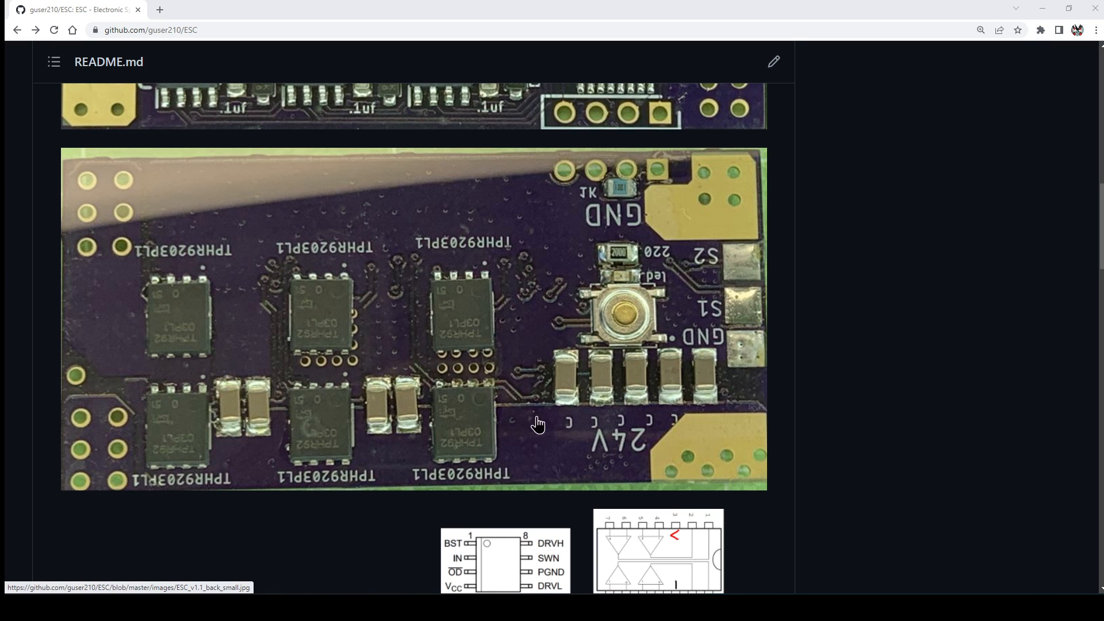
pyautogui.scroll(-3)
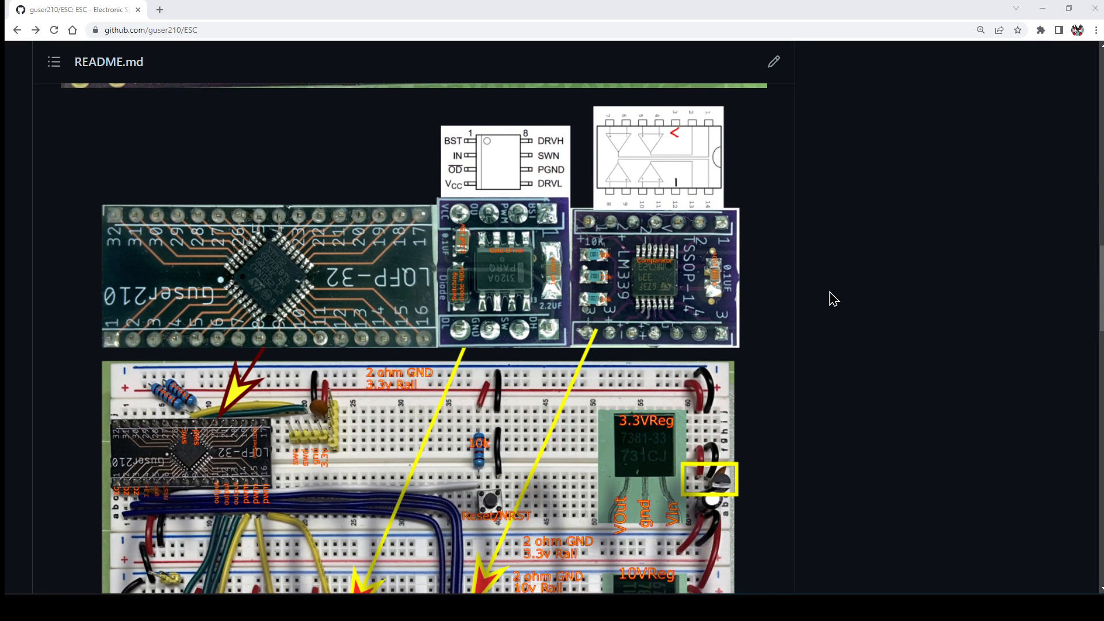
pyautogui.scroll(-3)
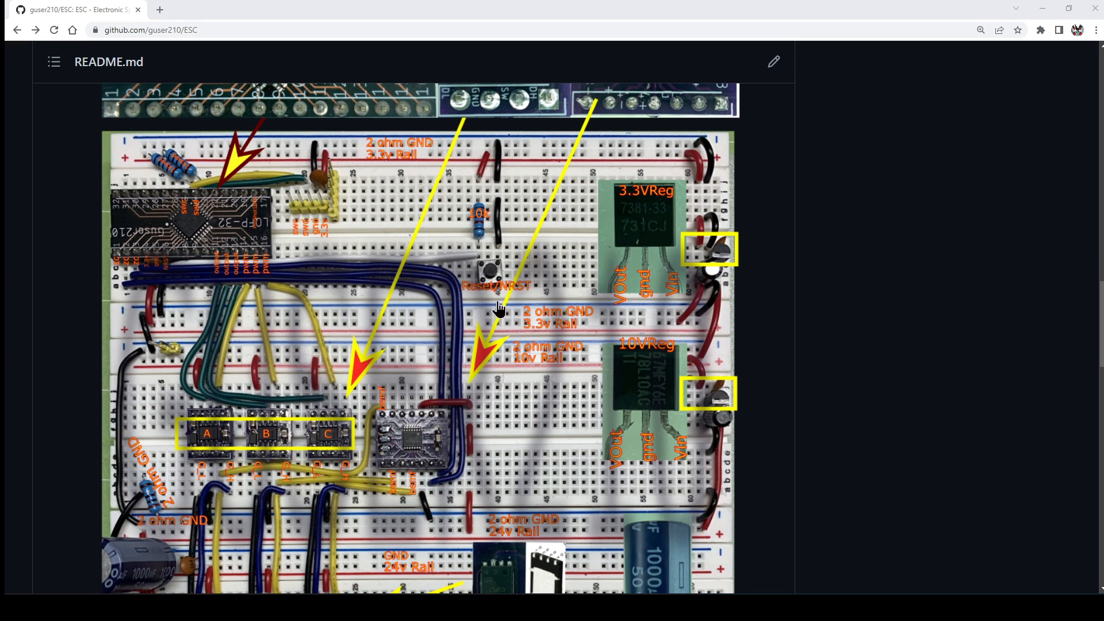
pyautogui.moveTo(575, 314)
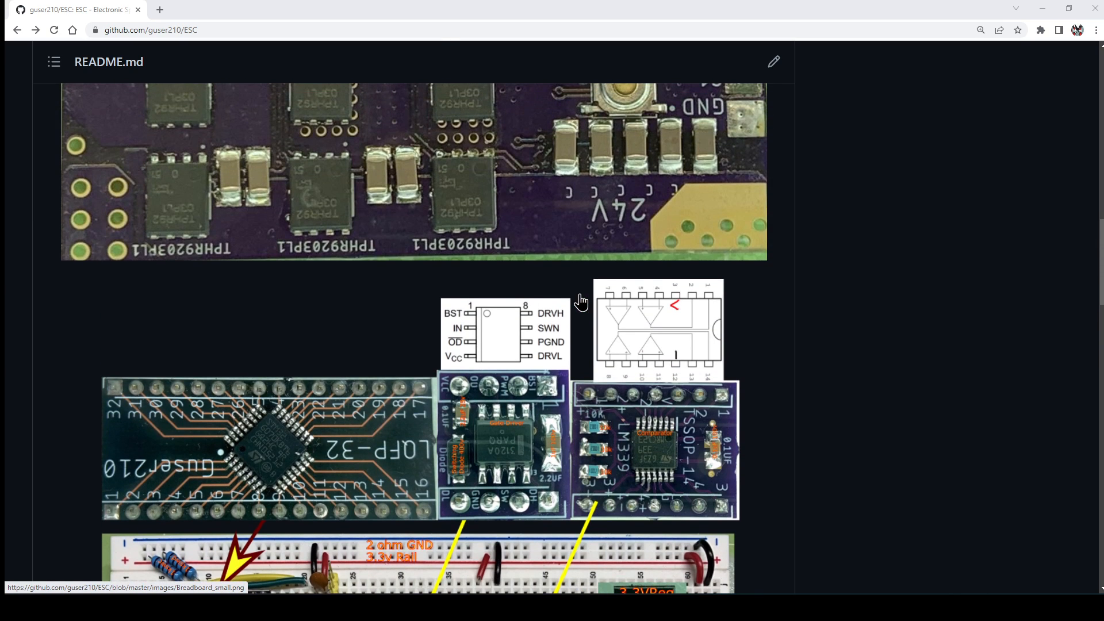
# Step: Continue scrolling past the breadboard diagram until the circuit schematic image appears
pyautogui.scroll(-3)
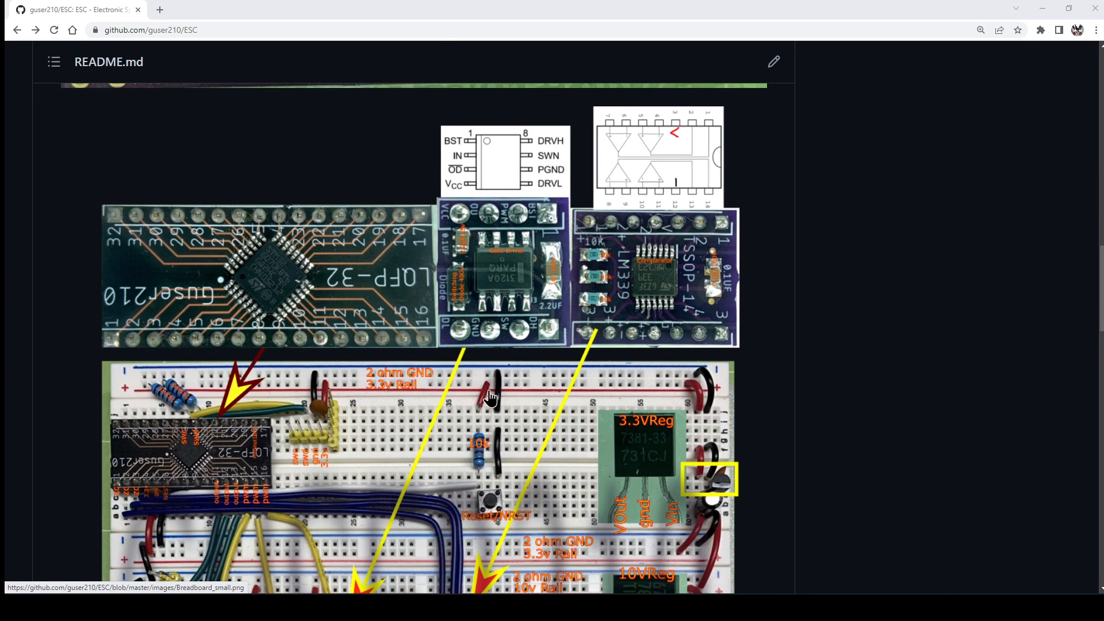
pyautogui.scroll(-3)
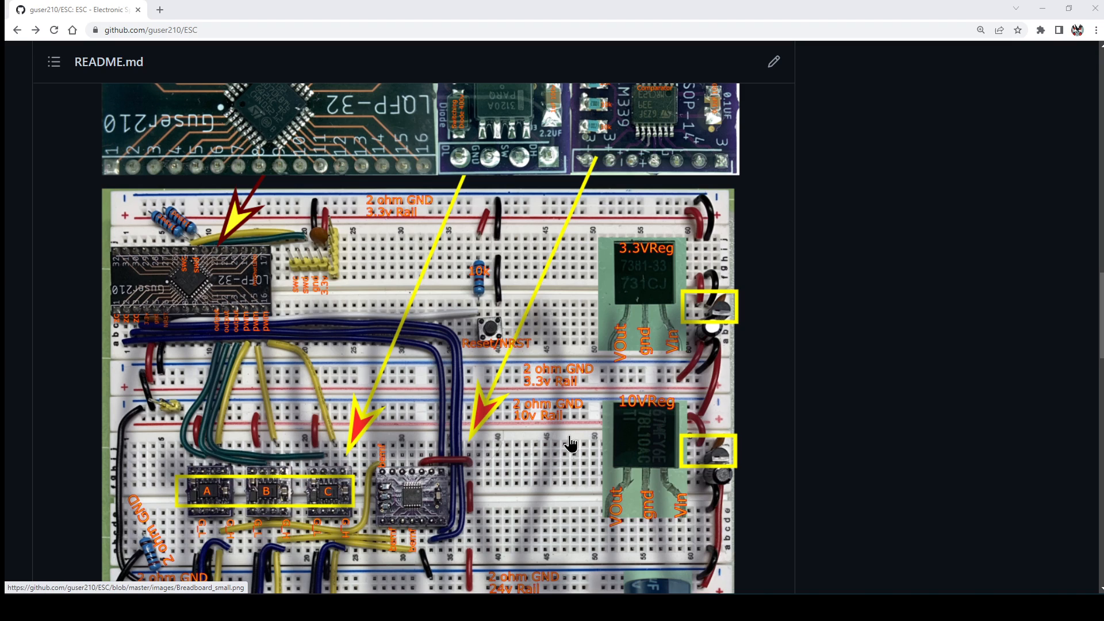
pyautogui.moveTo(523, 419)
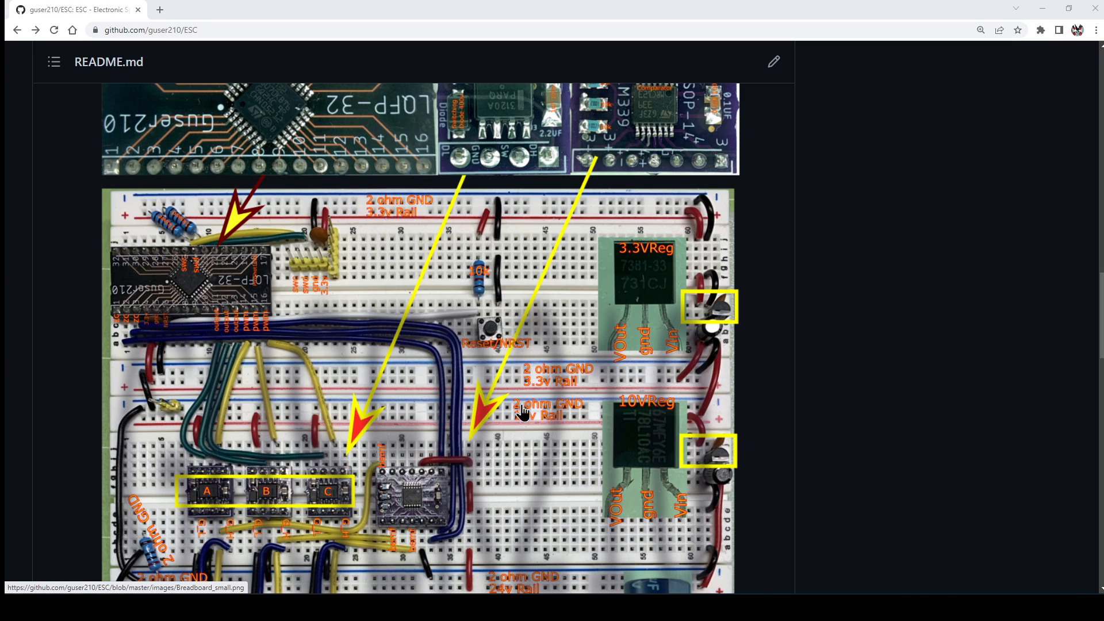
pyautogui.moveTo(408, 363)
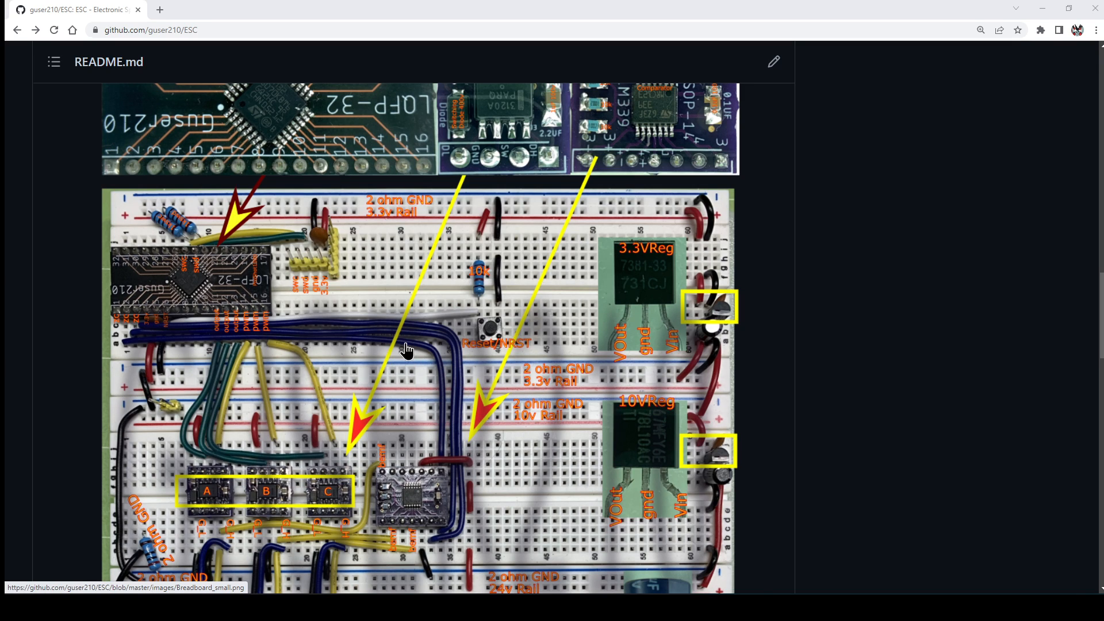
pyautogui.scroll(-3)
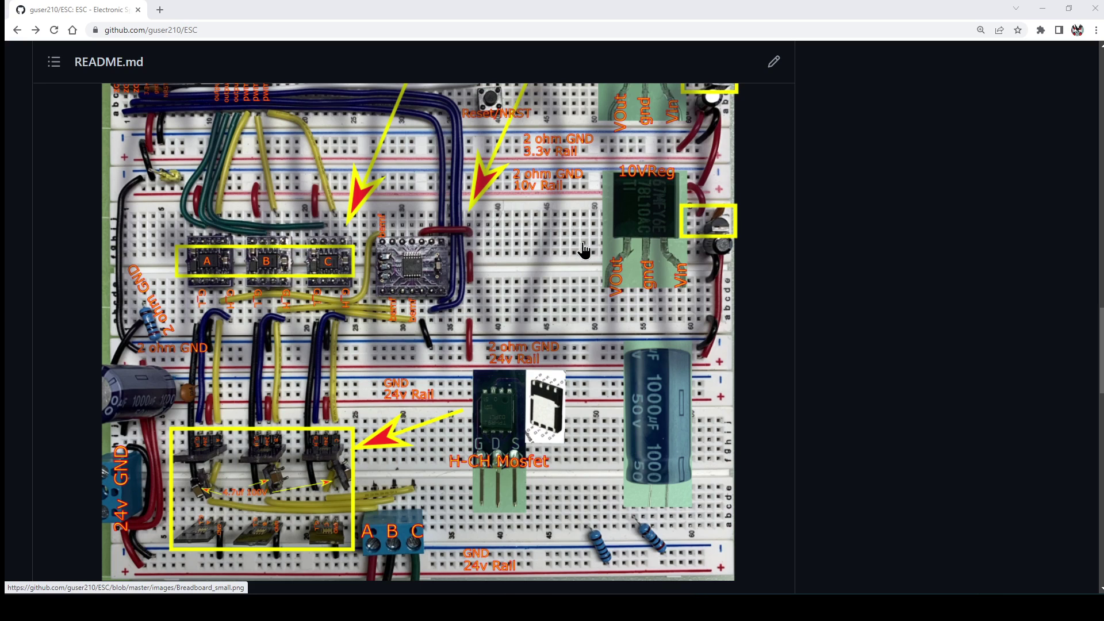
pyautogui.moveTo(434, 368)
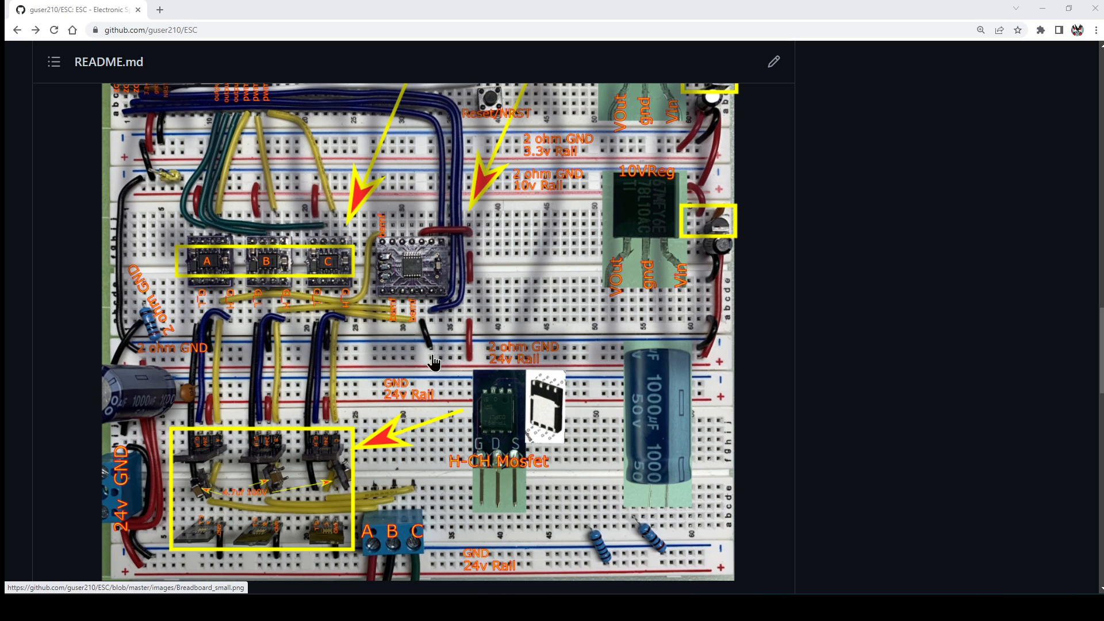
pyautogui.moveTo(638, 387)
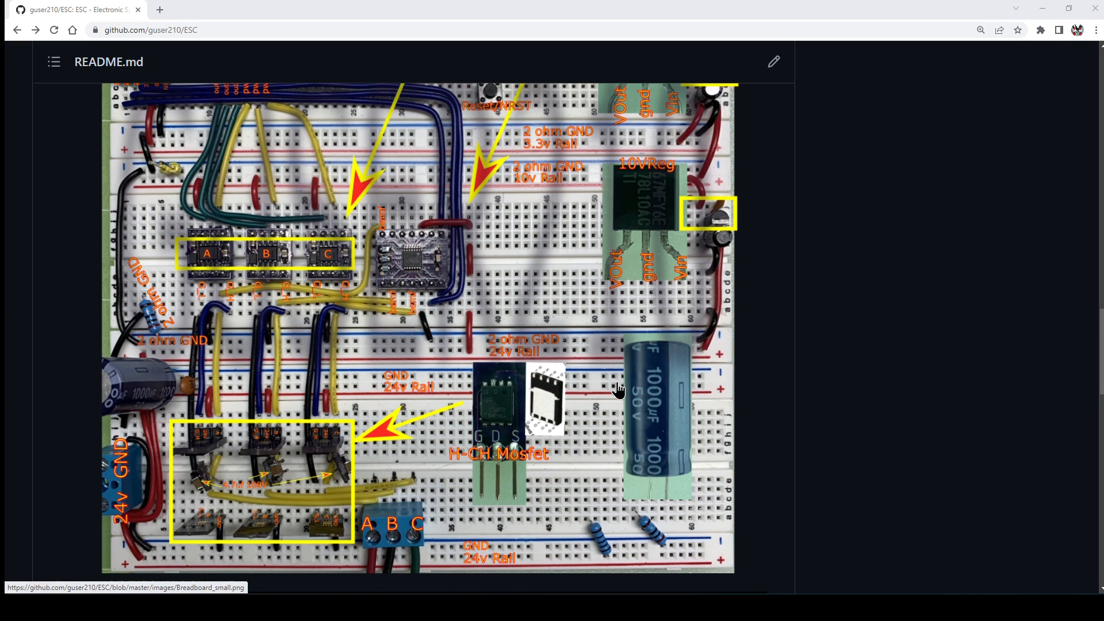
pyautogui.scroll(-3)
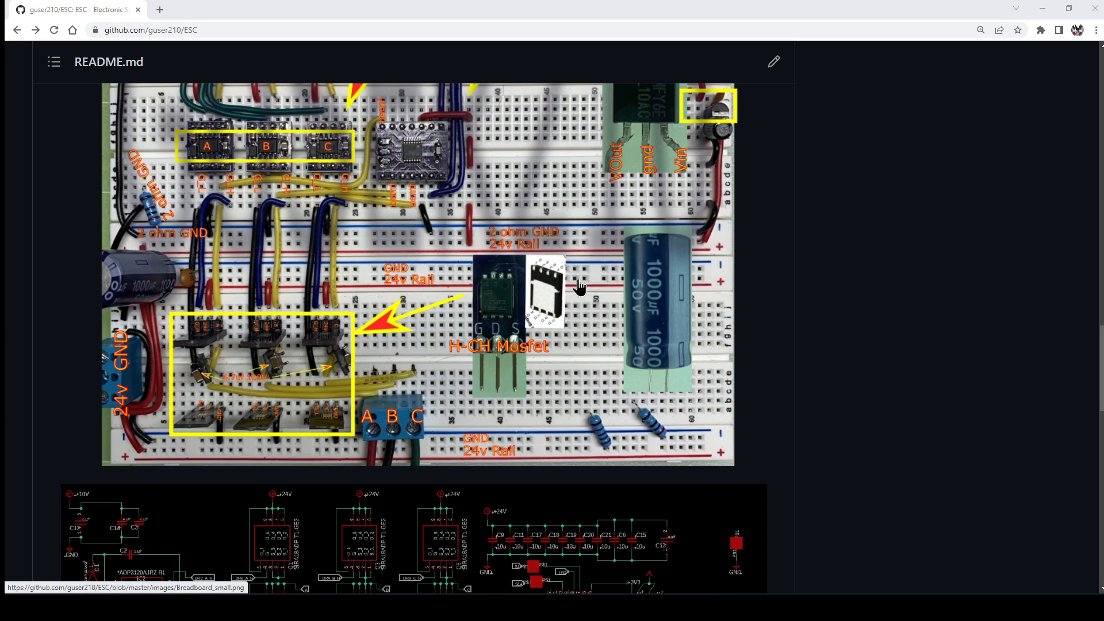
pyautogui.moveTo(619, 254)
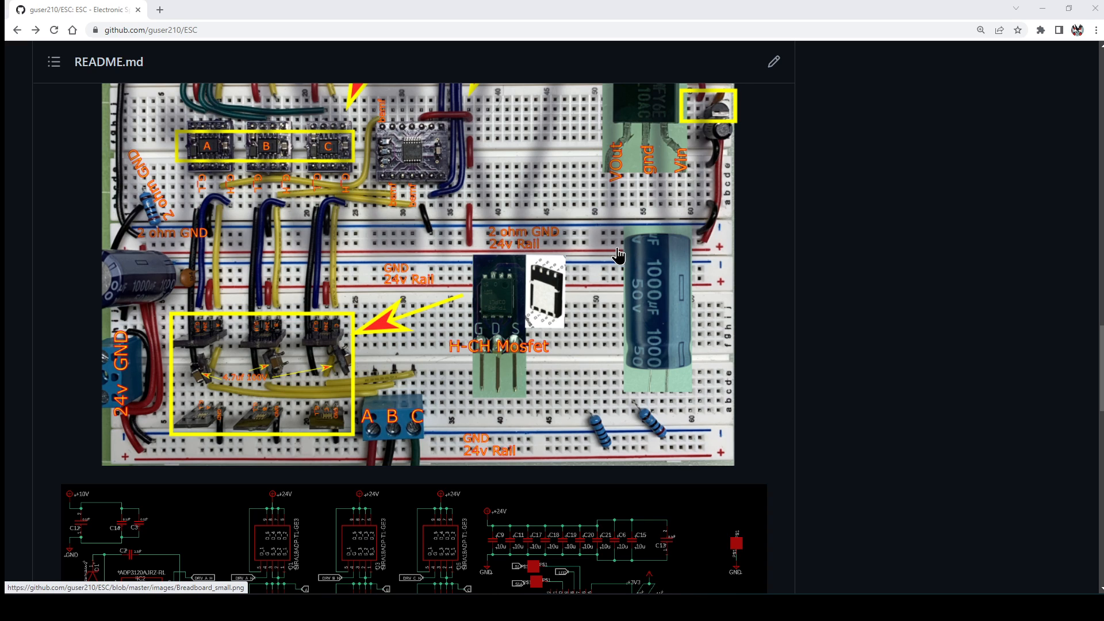
pyautogui.moveTo(608, 383)
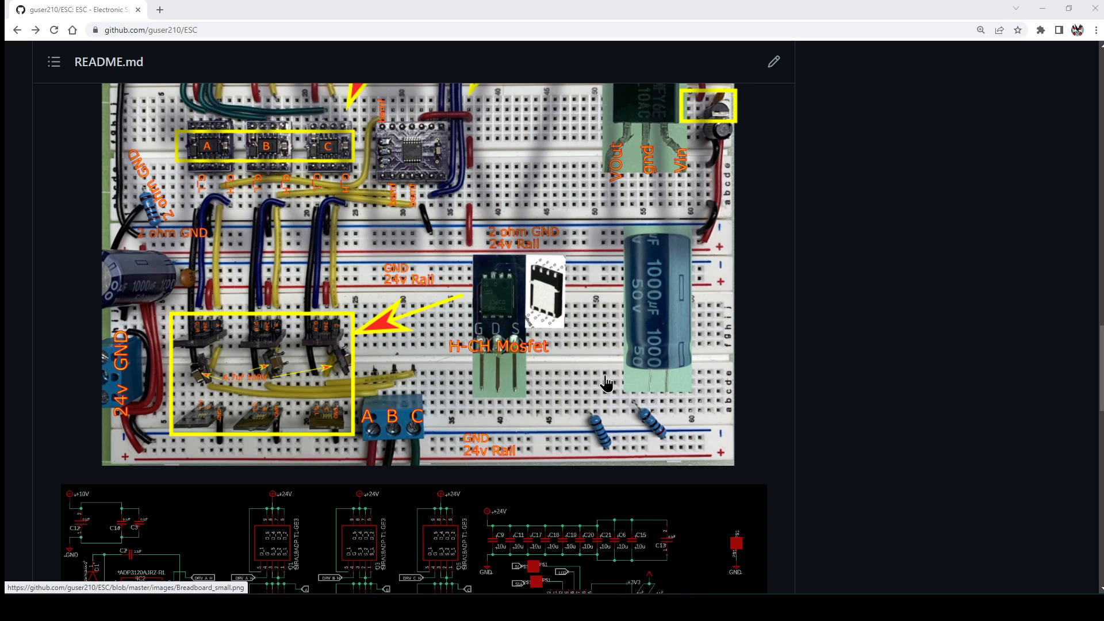
pyautogui.scroll(-3)
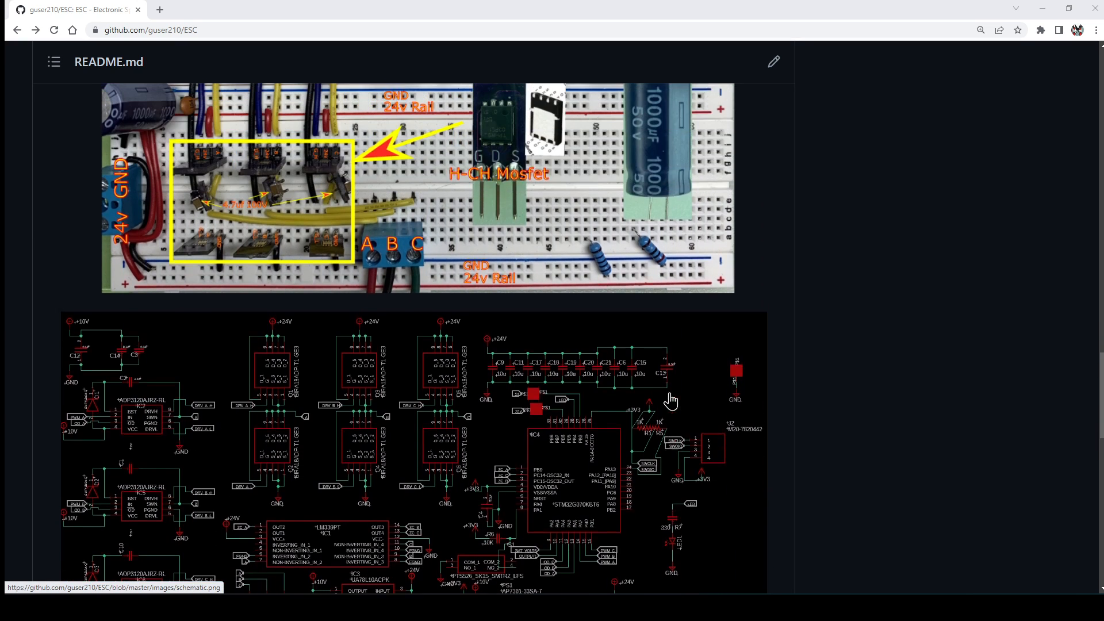
pyautogui.scroll(-3)
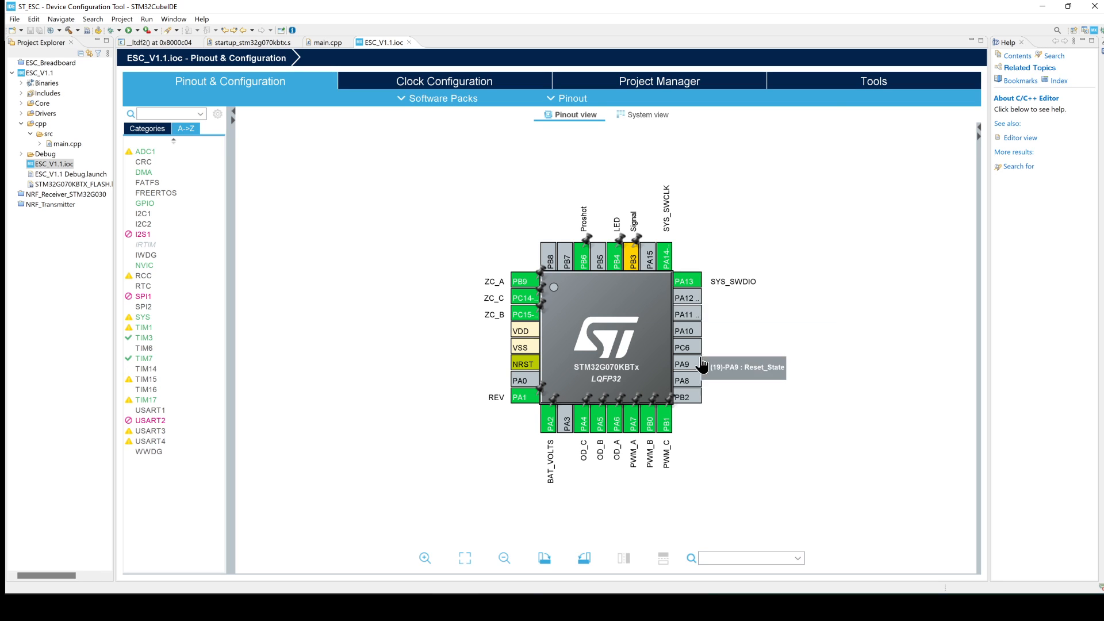
pyautogui.moveTo(594, 381)
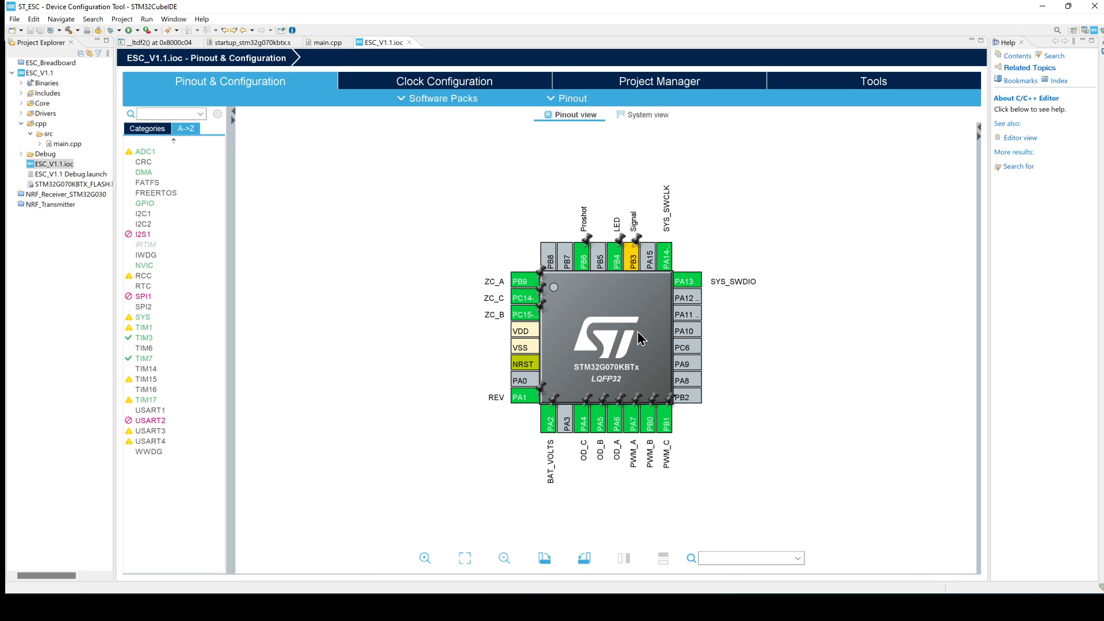
pyautogui.moveTo(358, 387)
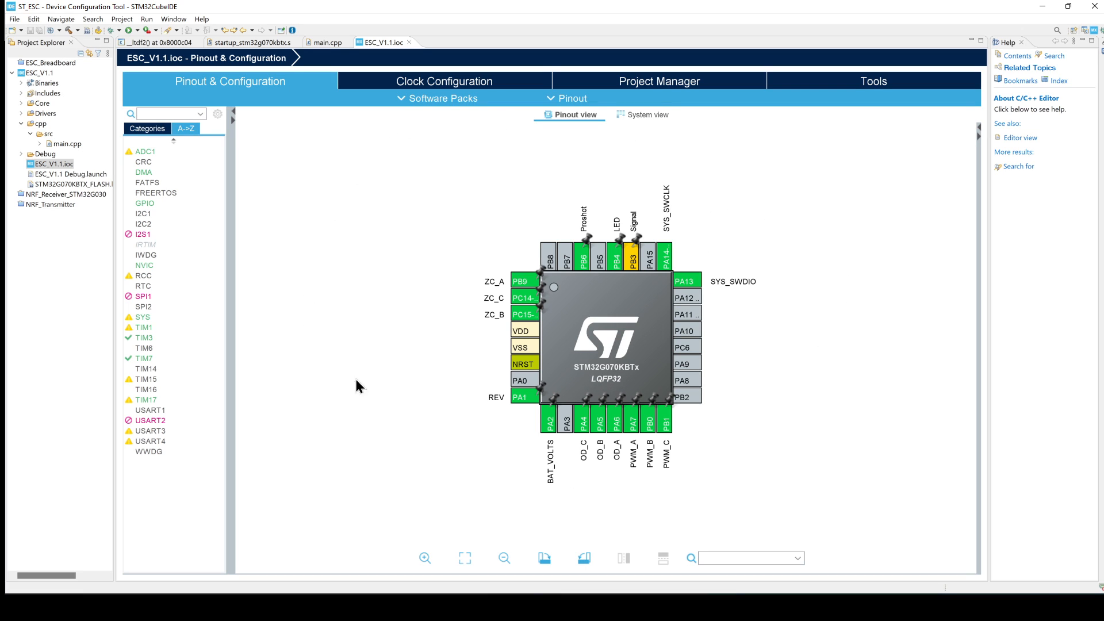
pyautogui.moveTo(213, 244)
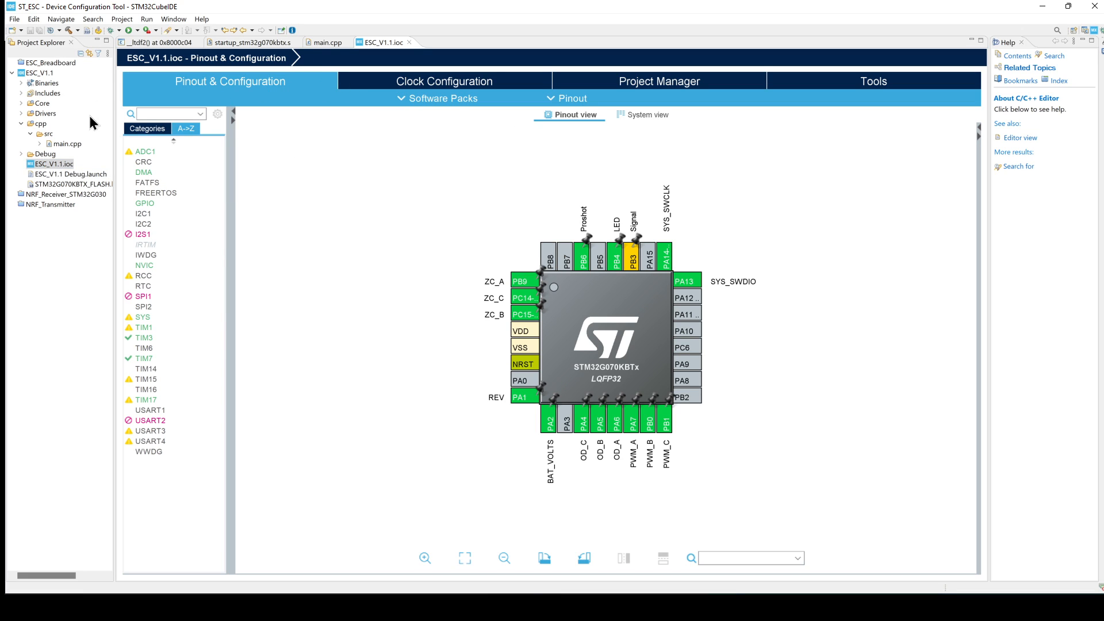
pyautogui.moveTo(175, 12)
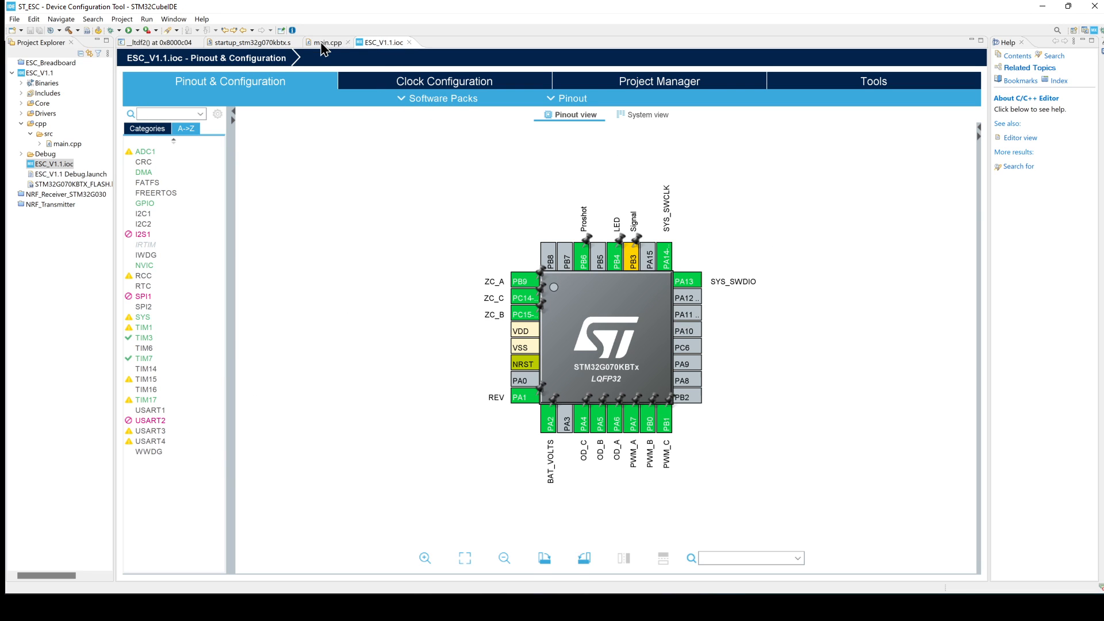
# Step: Switch from the .ioc pinout view to the main.cpp firmware source
pyautogui.click(327, 41)
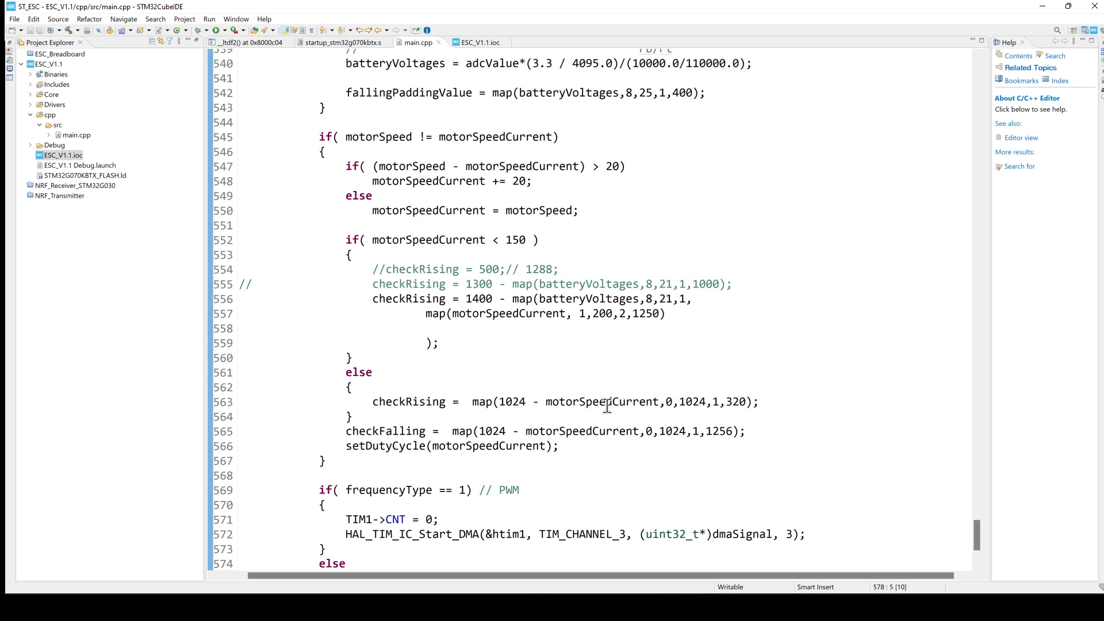
pyautogui.moveTo(610, 402)
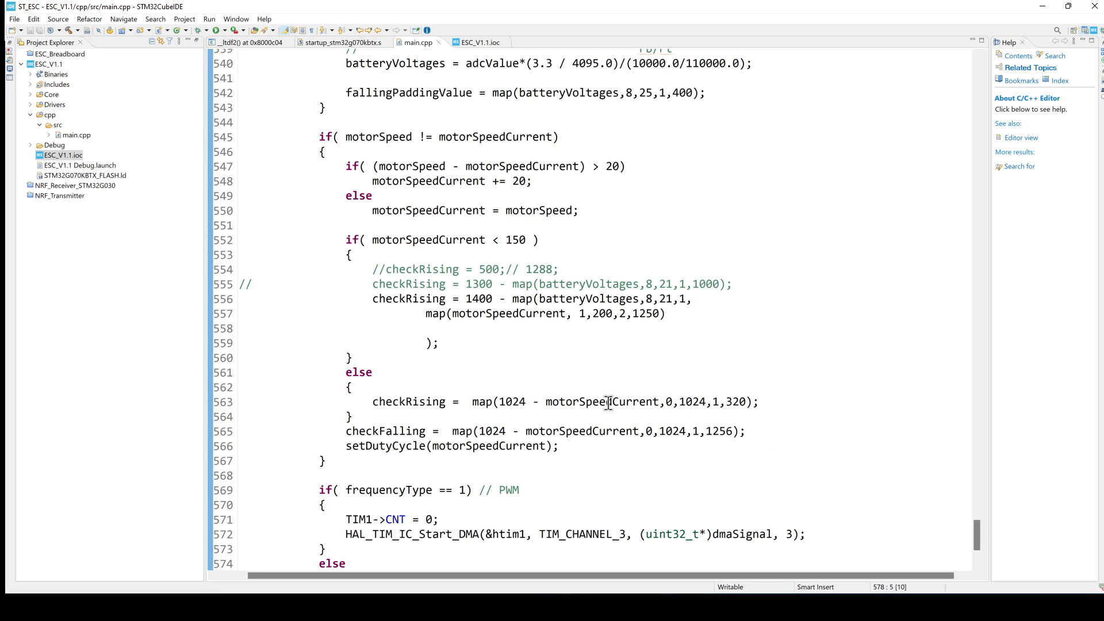
pyautogui.scroll(3)
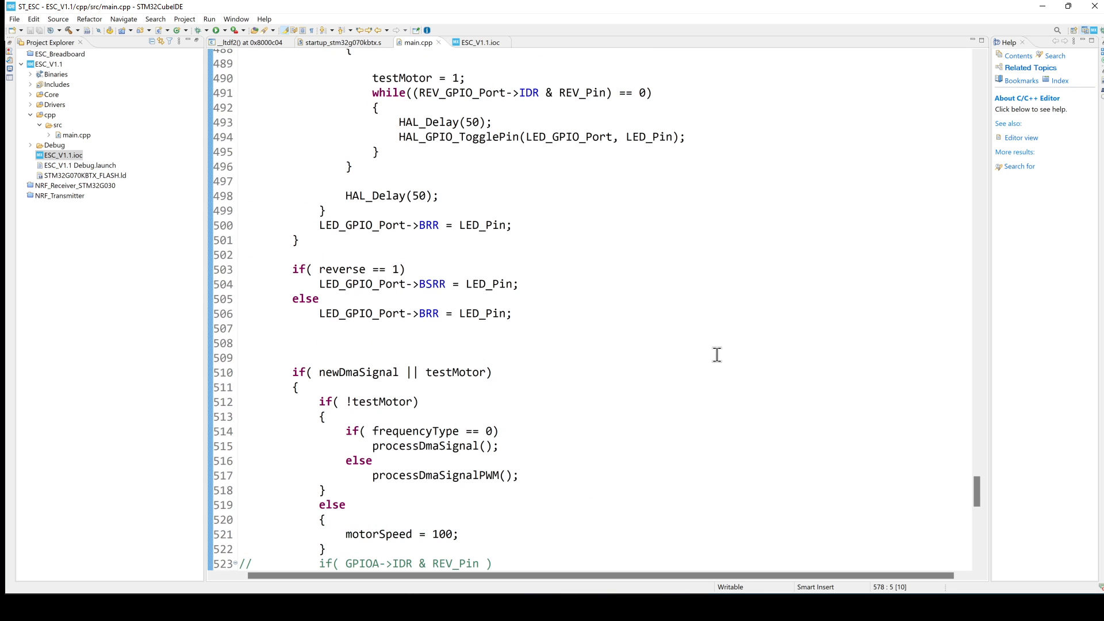
pyautogui.scroll(-3)
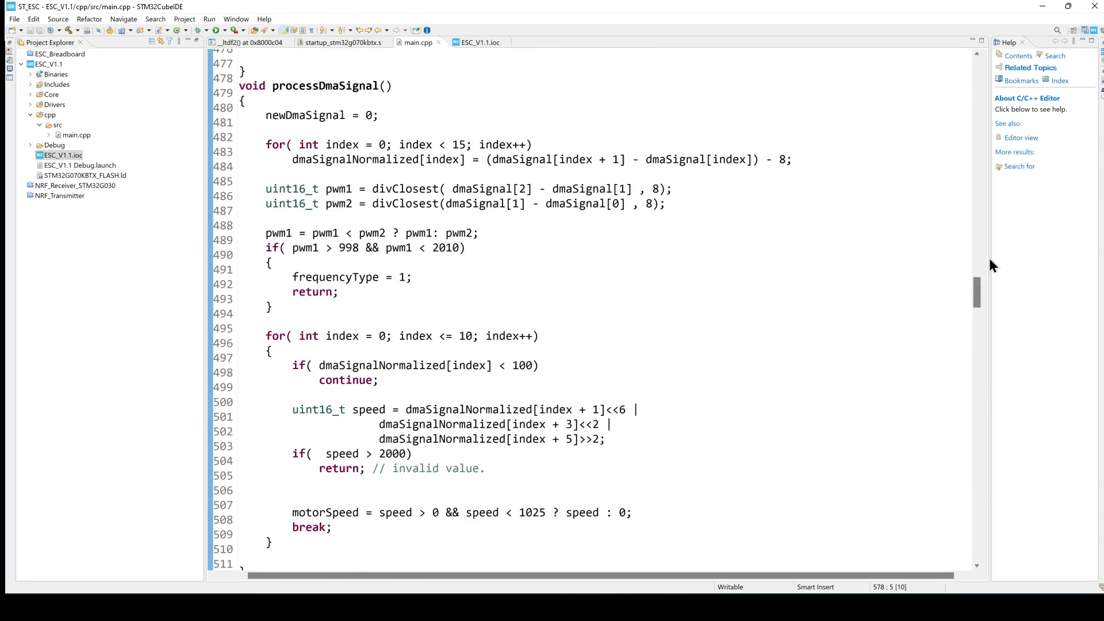
pyautogui.scroll(3)
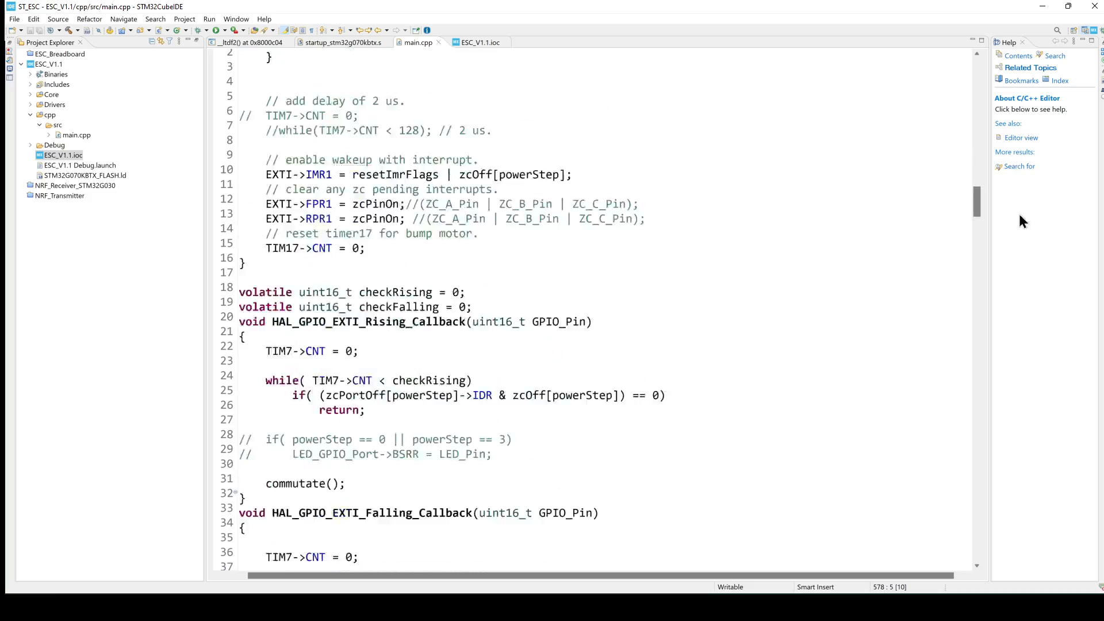
pyautogui.scroll(-3)
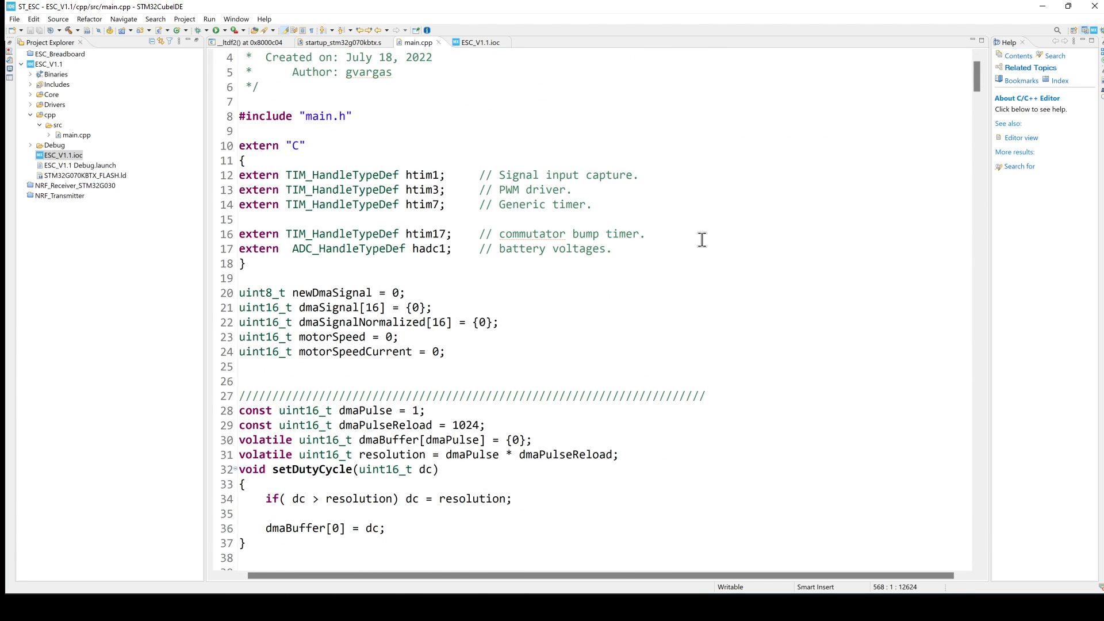
pyautogui.moveTo(968, 389)
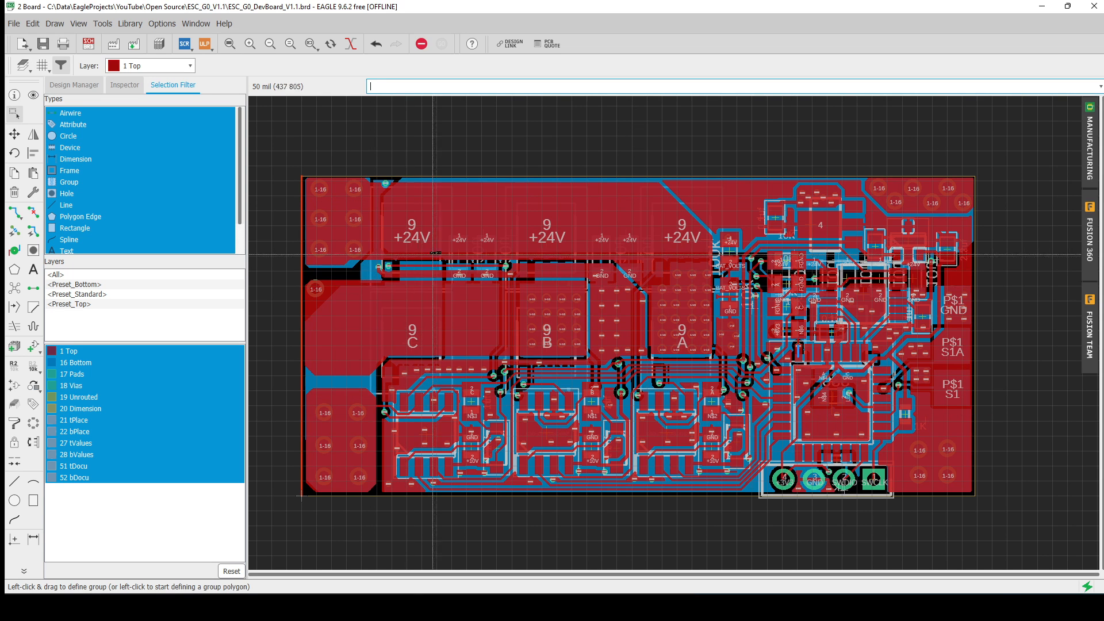
pyautogui.moveTo(812, 302)
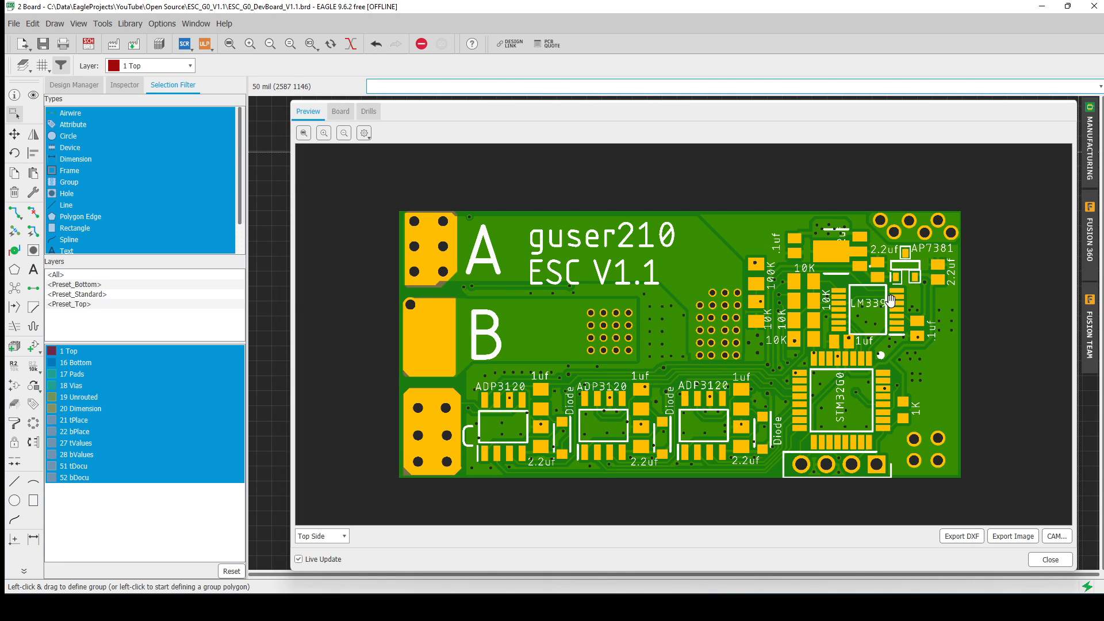
pyautogui.moveTo(752, 260)
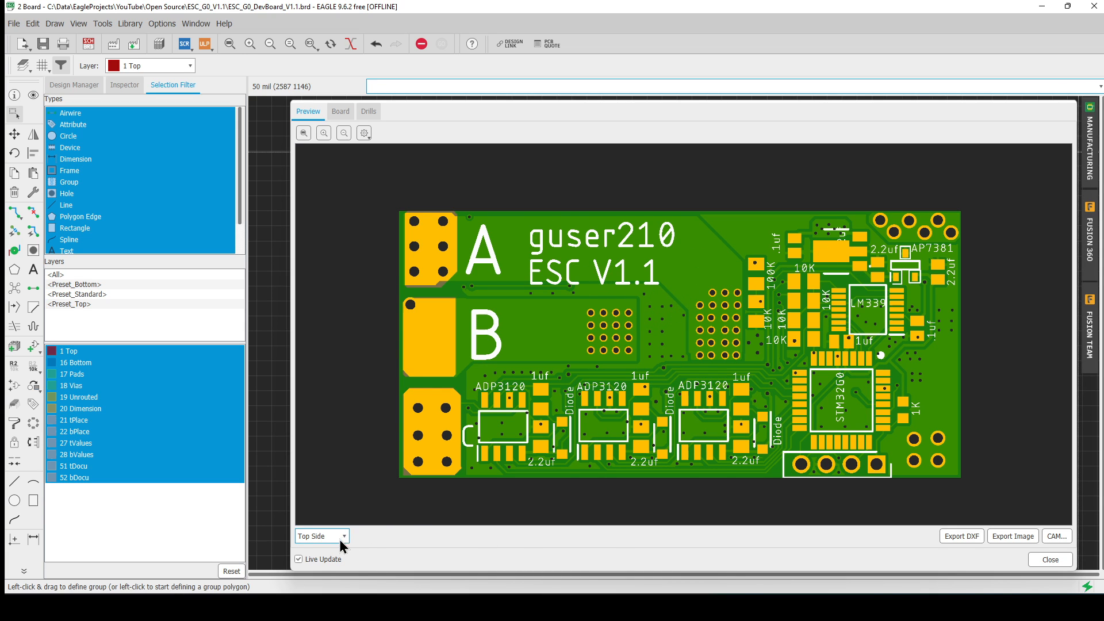
# Step: Choose a different board side in the Manufacturing preview's side dropdown
pyautogui.click(339, 536)
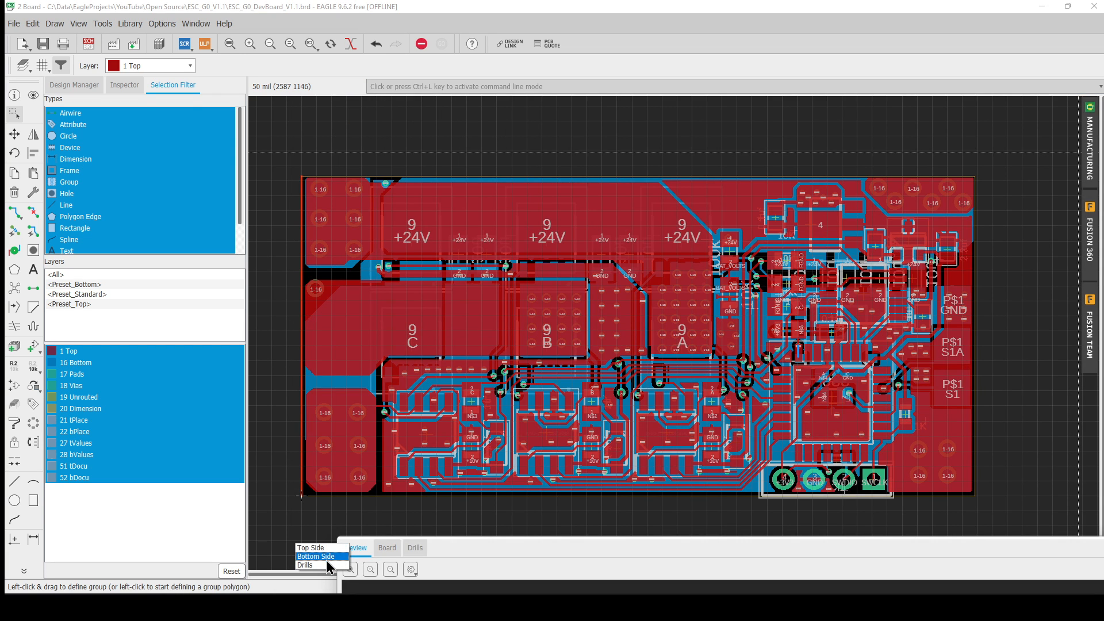
pyautogui.click(315, 557)
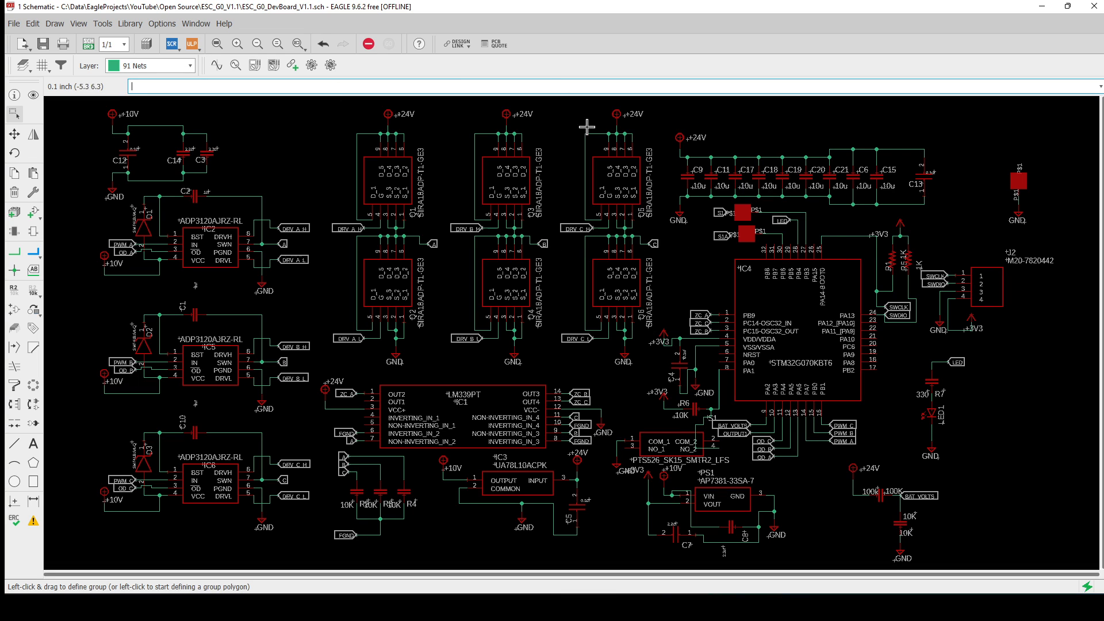
pyautogui.moveTo(618, 380)
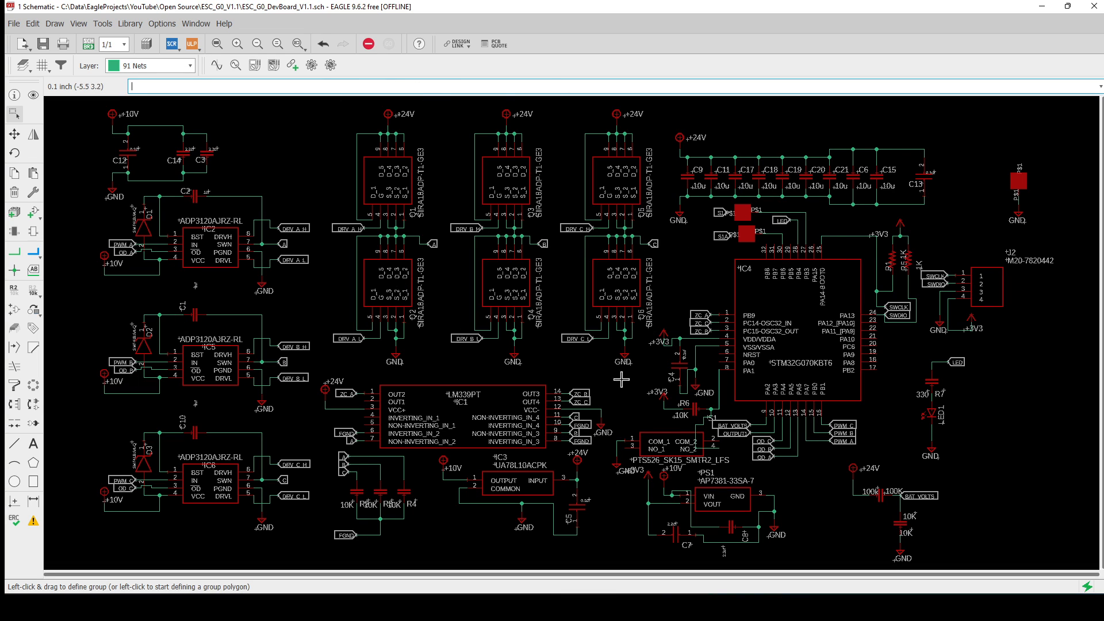
pyautogui.moveTo(653, 400)
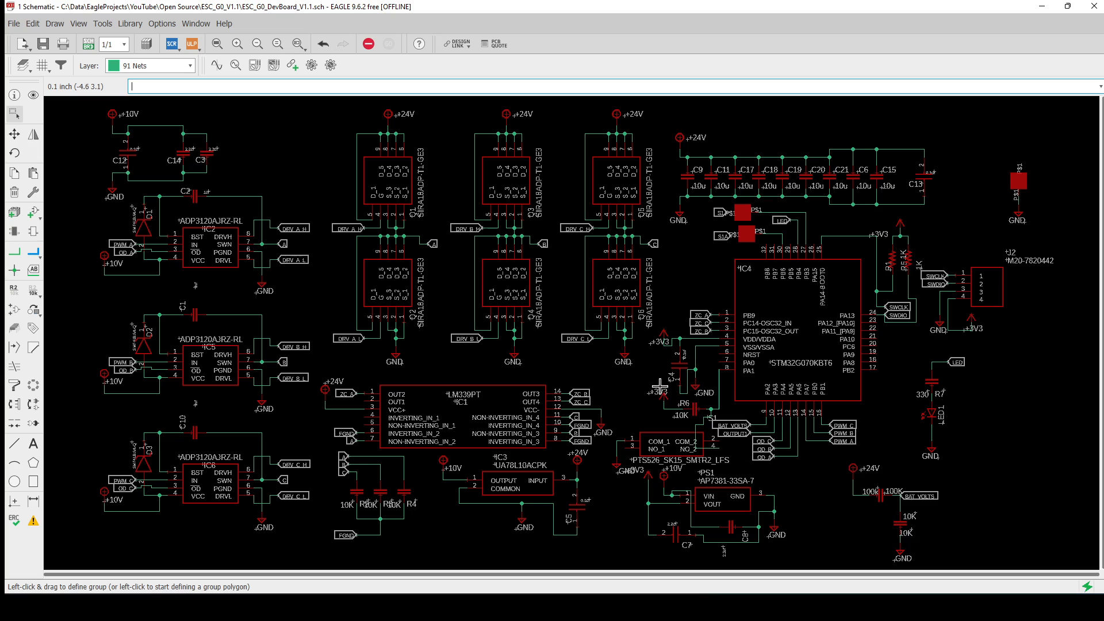
pyautogui.moveTo(699, 362)
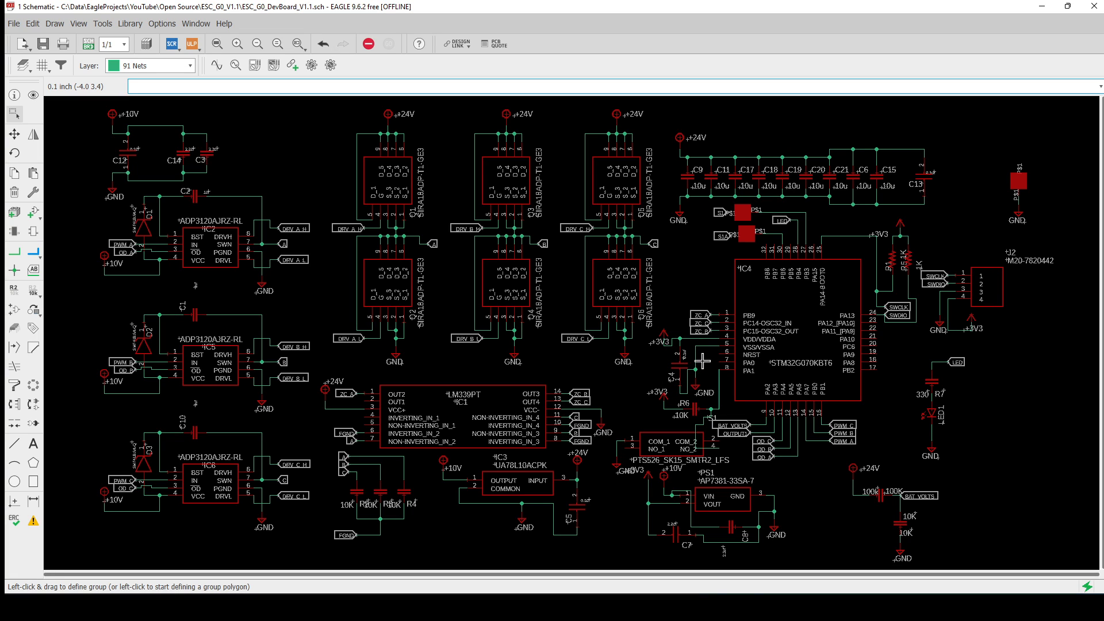
pyautogui.moveTo(547, 331)
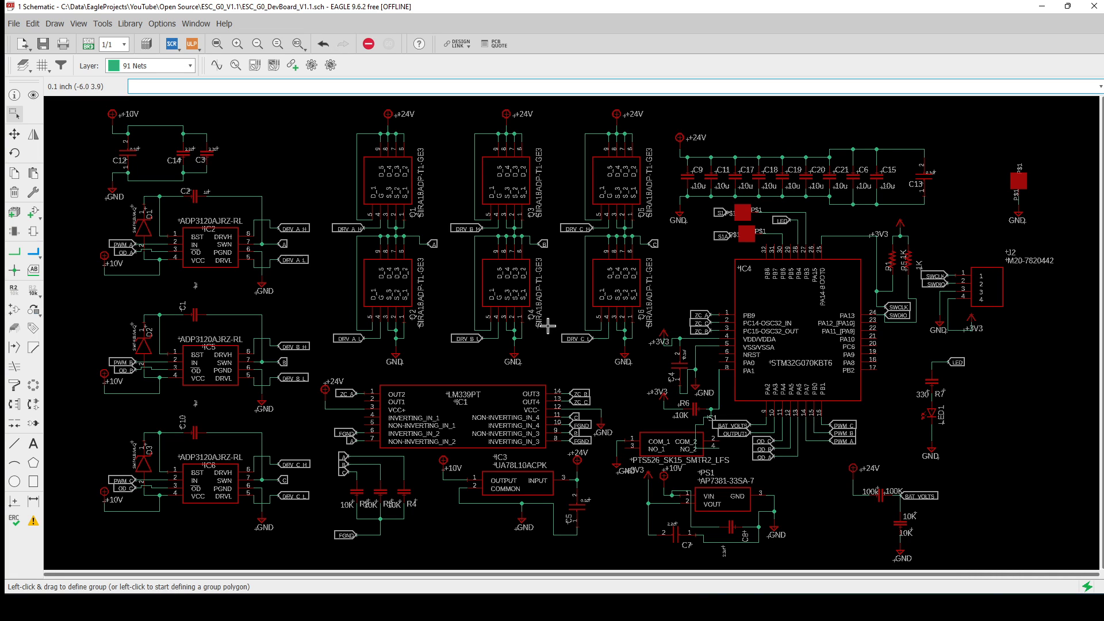
pyautogui.moveTo(446, 334)
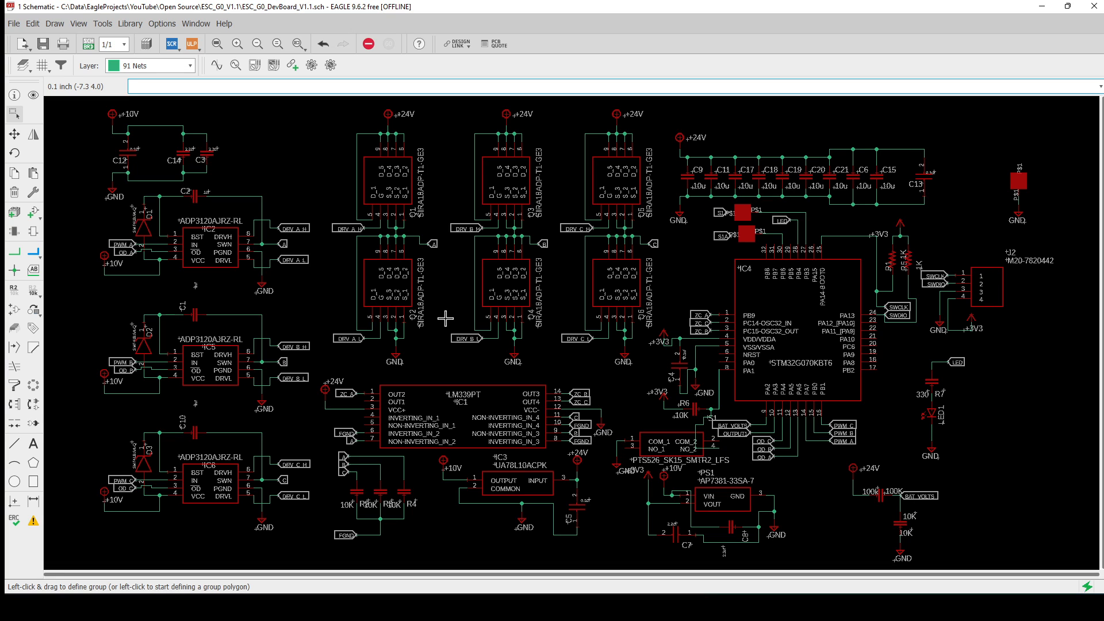
pyautogui.moveTo(732, 269)
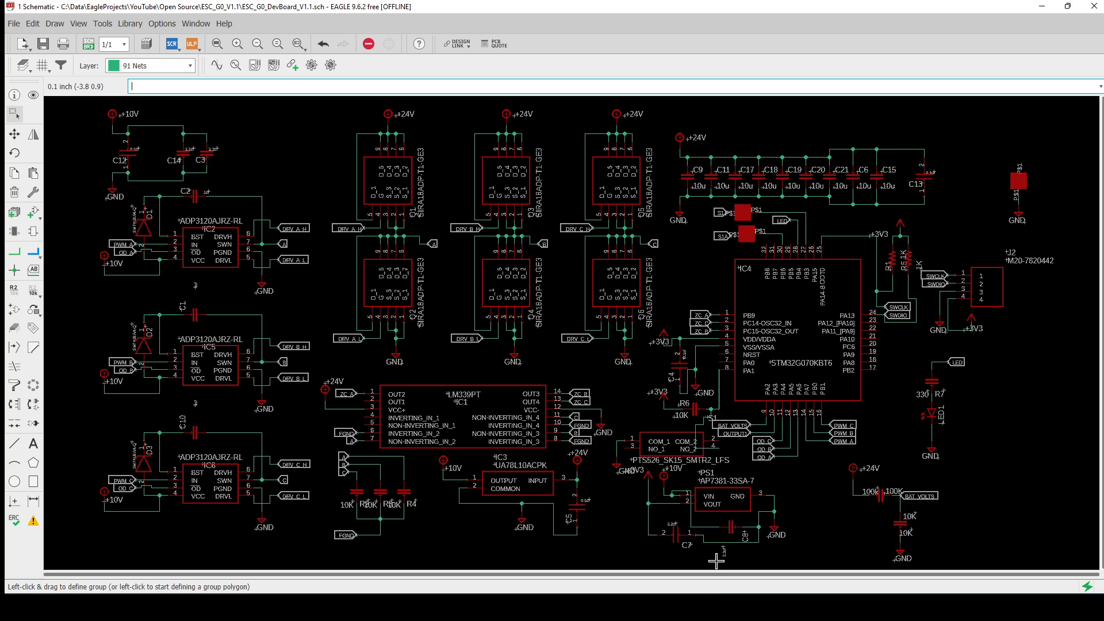
pyautogui.moveTo(1065, 42)
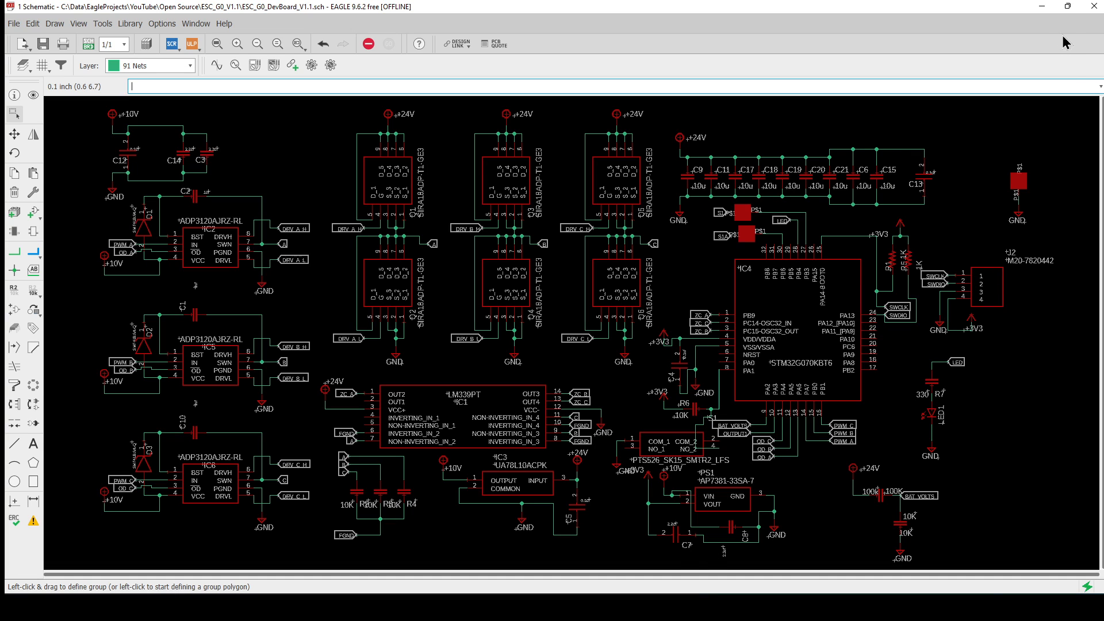
pyautogui.moveTo(1040, 6)
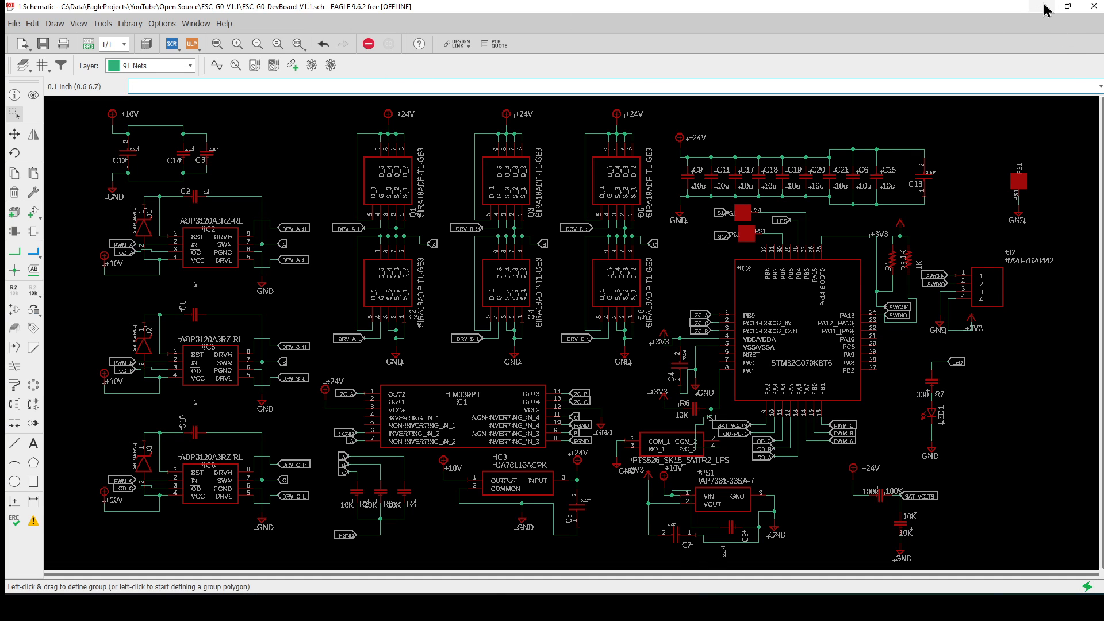
pyautogui.moveTo(1044, 15)
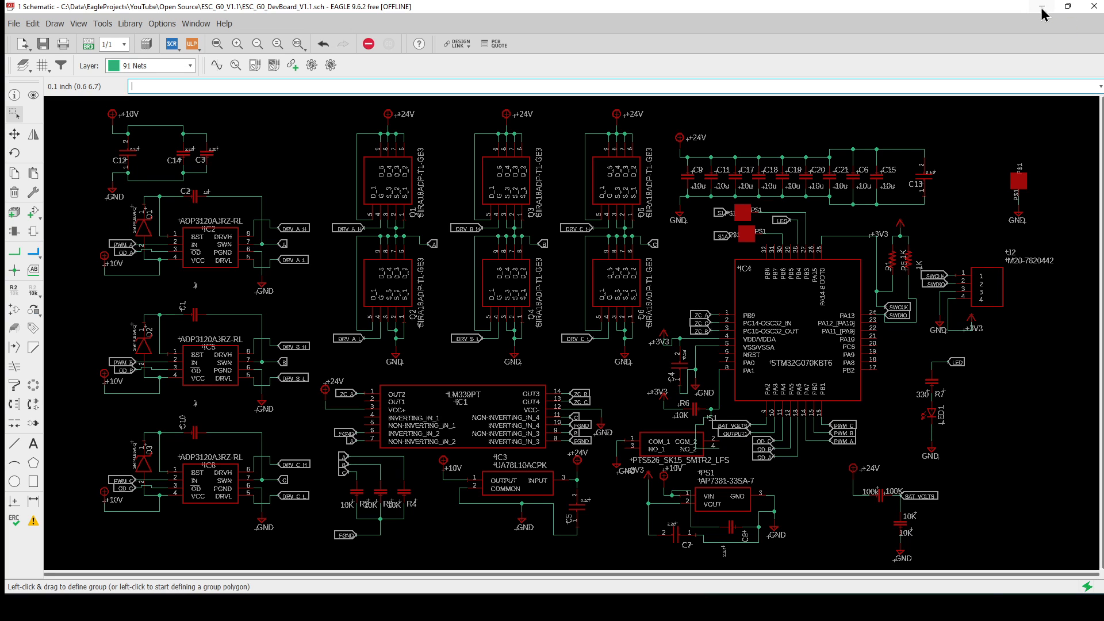
pyautogui.moveTo(937, 103)
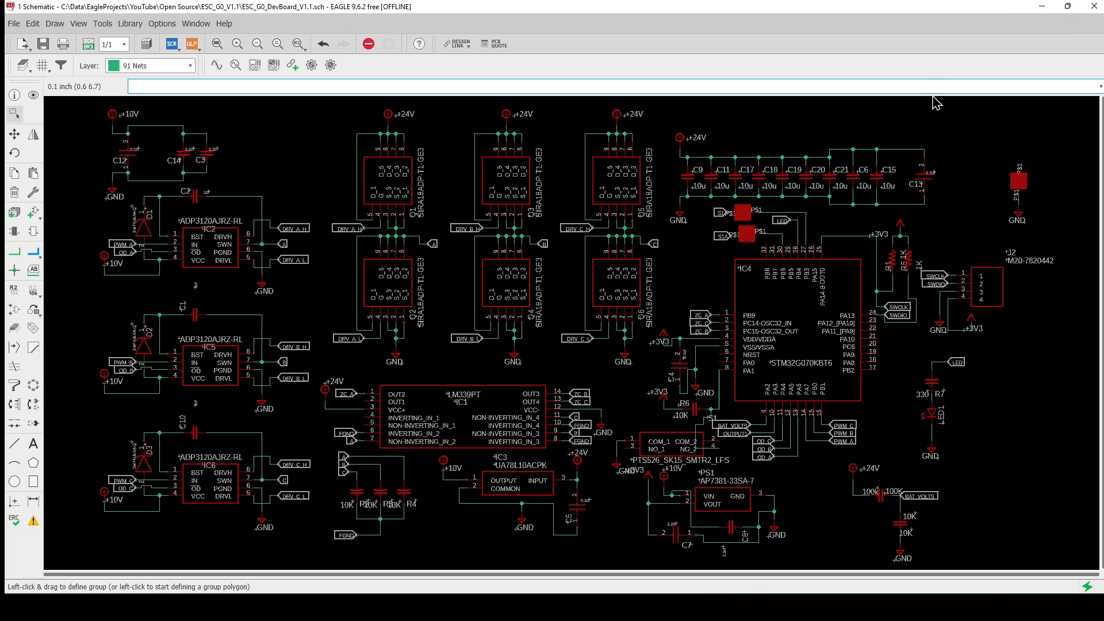
pyautogui.moveTo(794, 207)
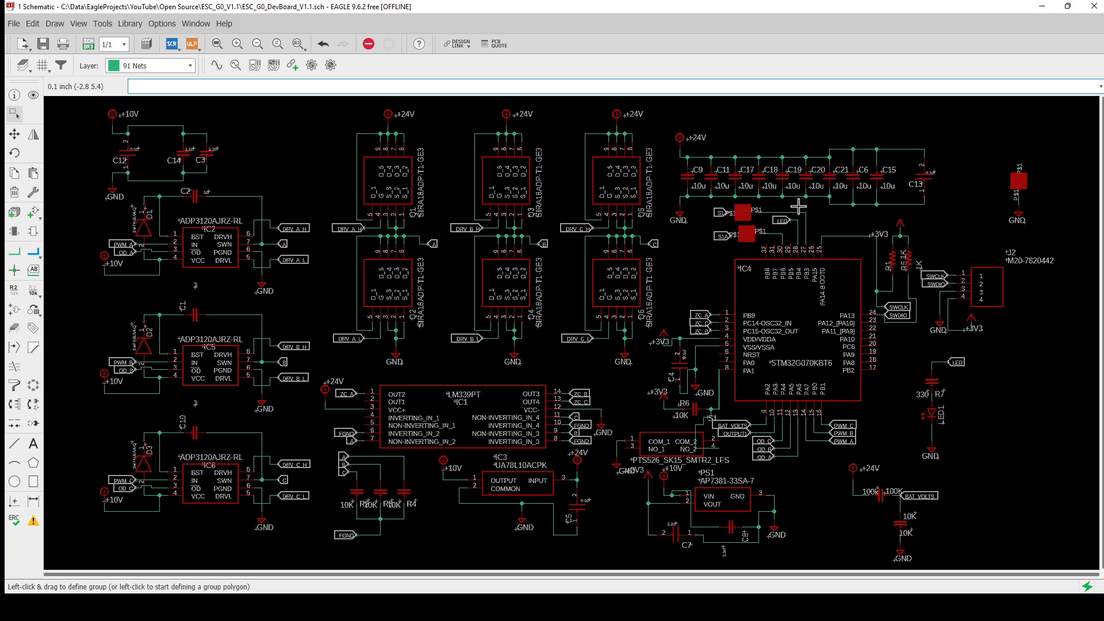